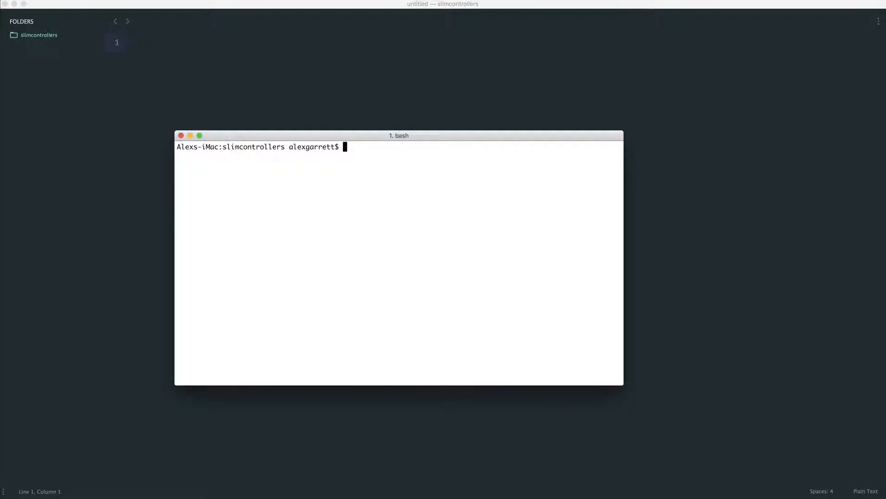
{"action": "mouse_move", "coordinate": [349, 247]}
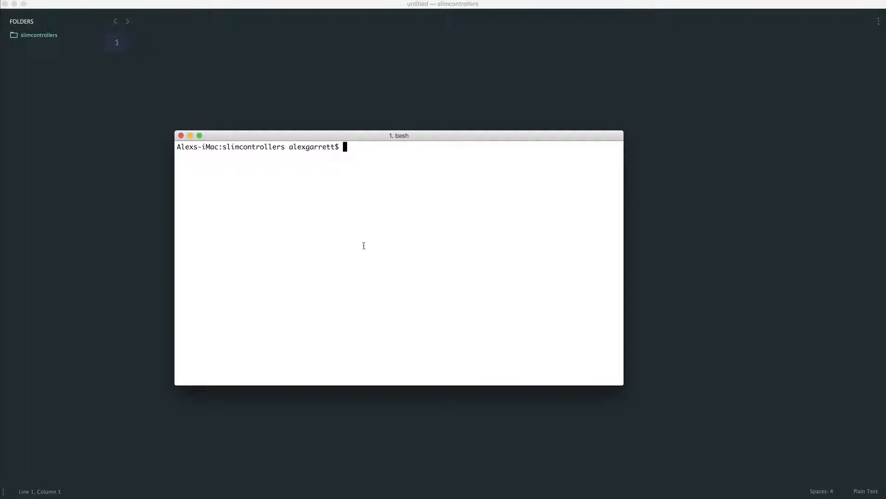
- Run 'composer require slim/slim' in the Terminal for the slimcontrollers project
{"action": "type", "text": "composer r"}
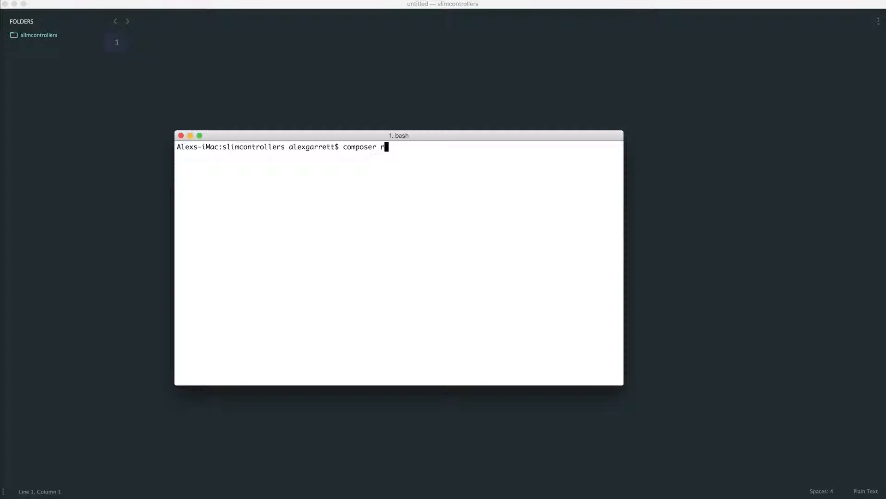
{"action": "type", "text": "equire"}
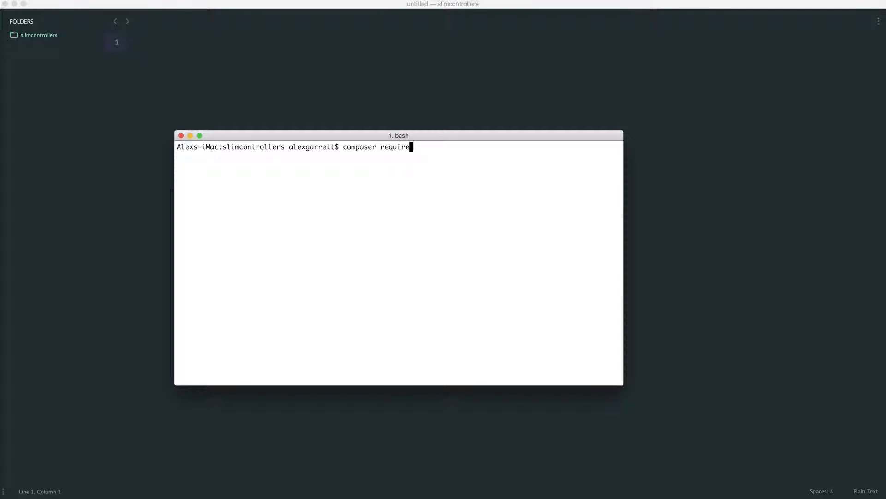
{"action": "type", "text": "slim/slim"}
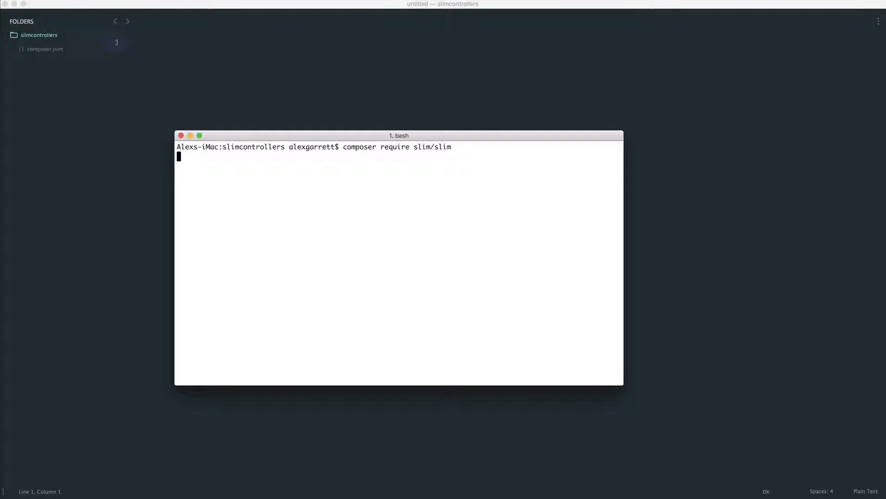
{"action": "key", "text": "Return"}
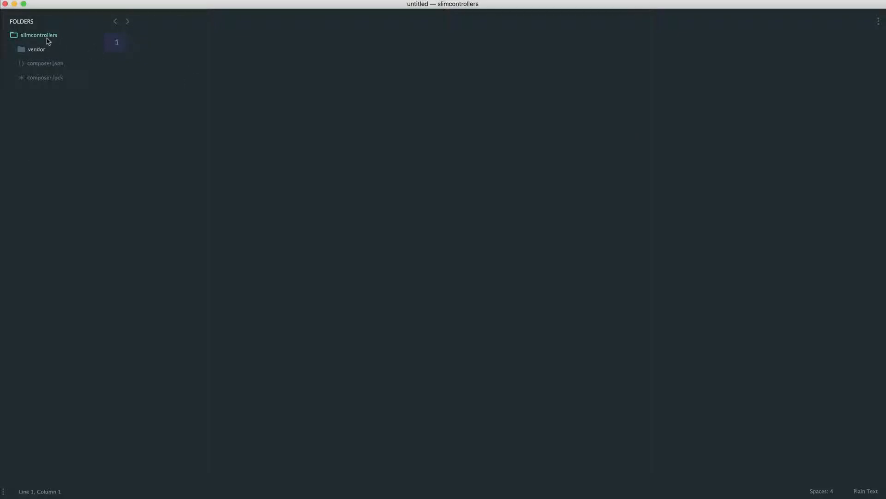
- Save the empty untitled file as index.php in the slimcontrollers project root
{"action": "key", "text": "cmd+s"}
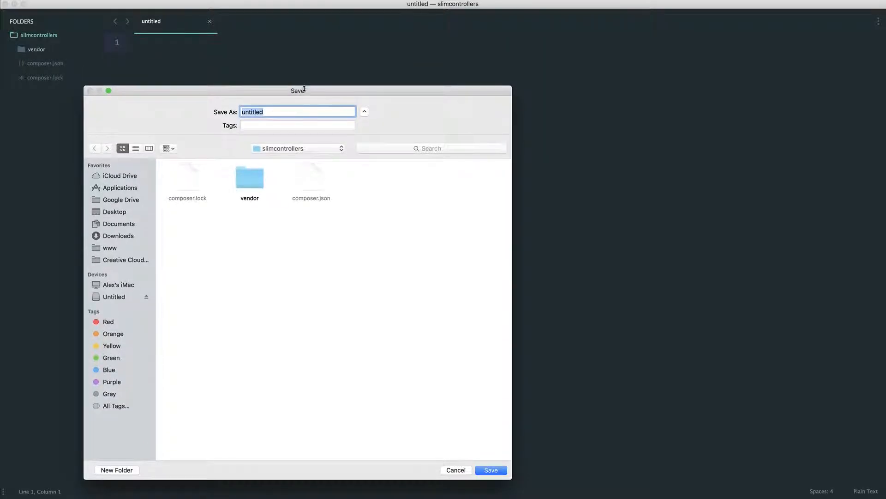
{"action": "type", "text": "index."}
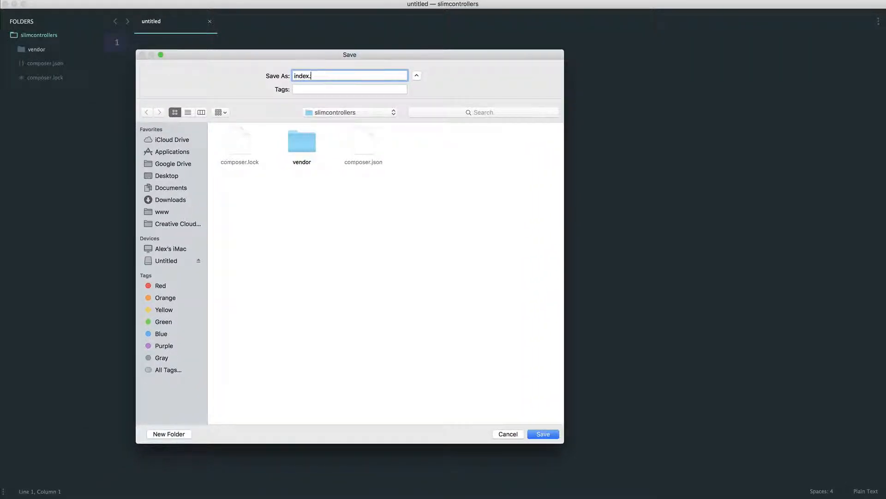
{"action": "left_click", "coordinate": [542, 433]}
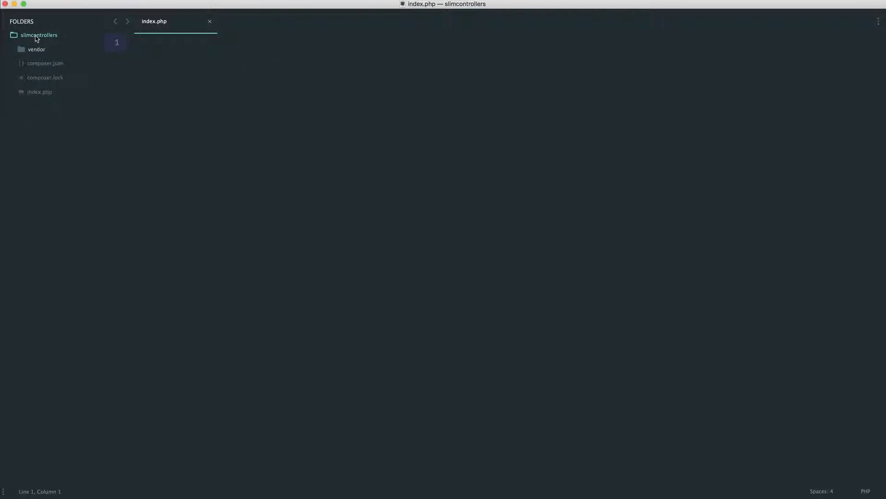
- Require 'vendor/autoload.php' and create $app = new Slim\App(); in index.php
{"action": "type", "text": "<?php"}
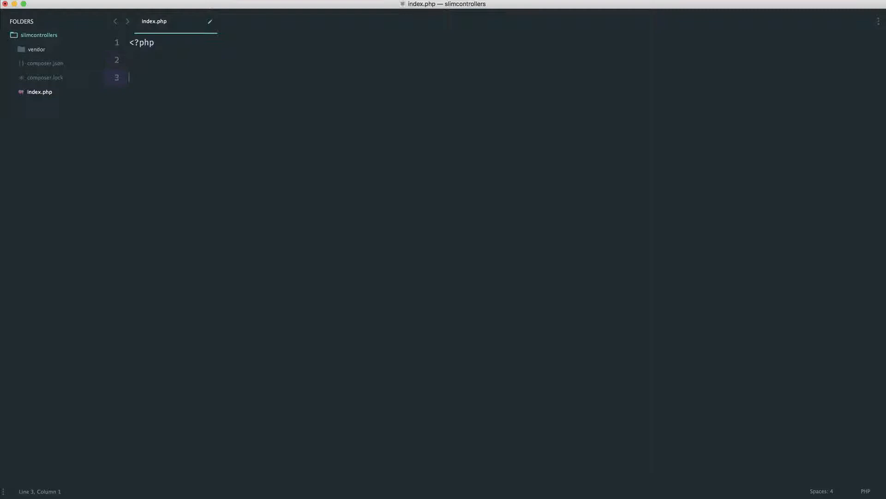
{"action": "type", "text": "require ''"}
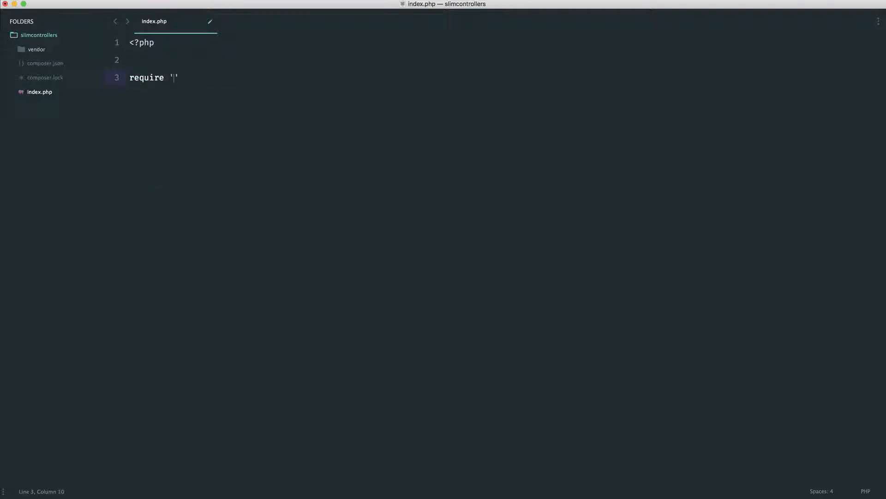
{"action": "type", "text": "vendor/;"}
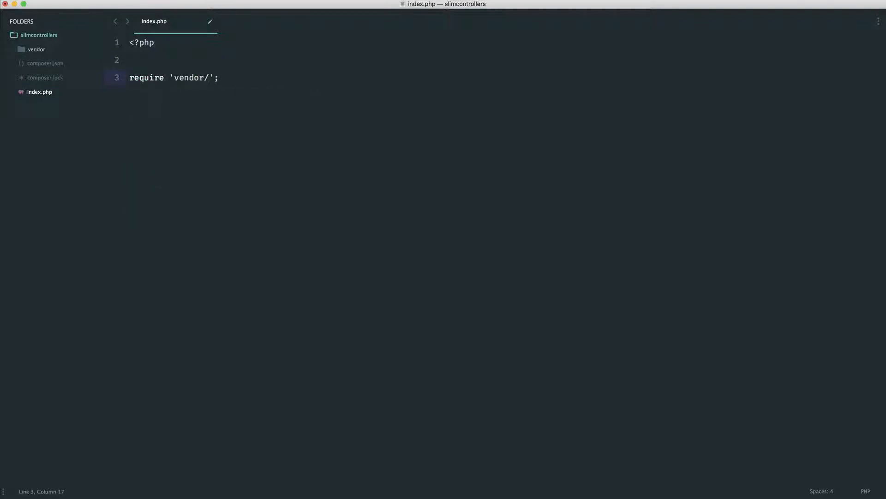
{"action": "type", "text": "autoload.php"}
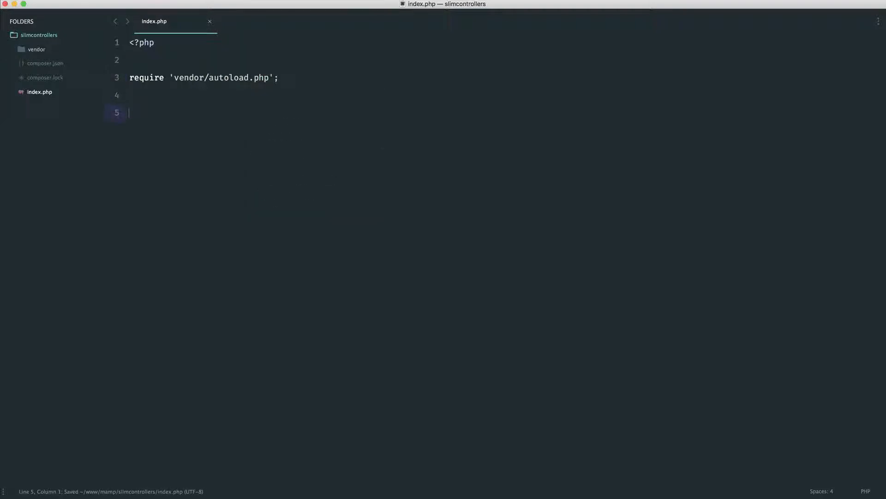
{"action": "type", "text": "$app ="}
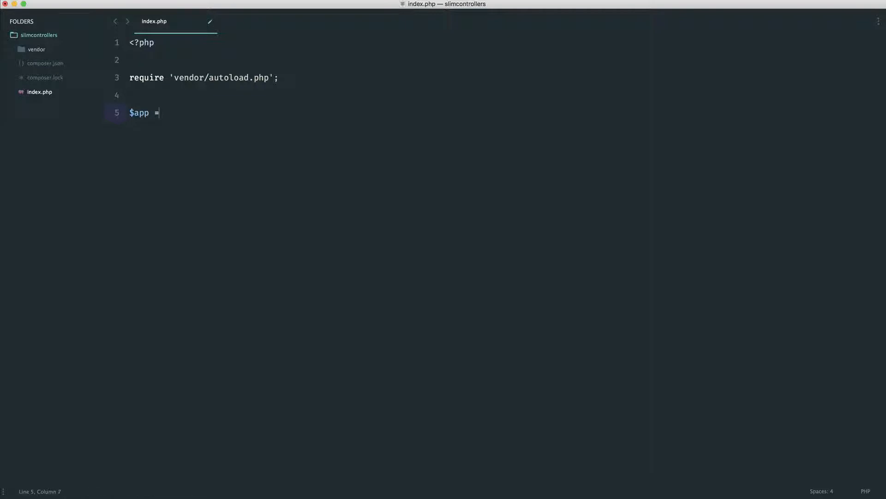
{"action": "type", "text": "new"}
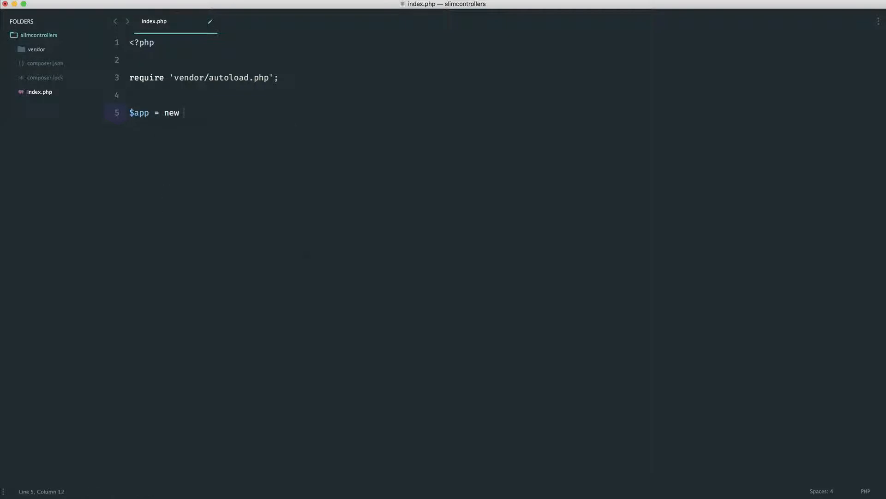
{"action": "type", "text": "Slim\\A"}
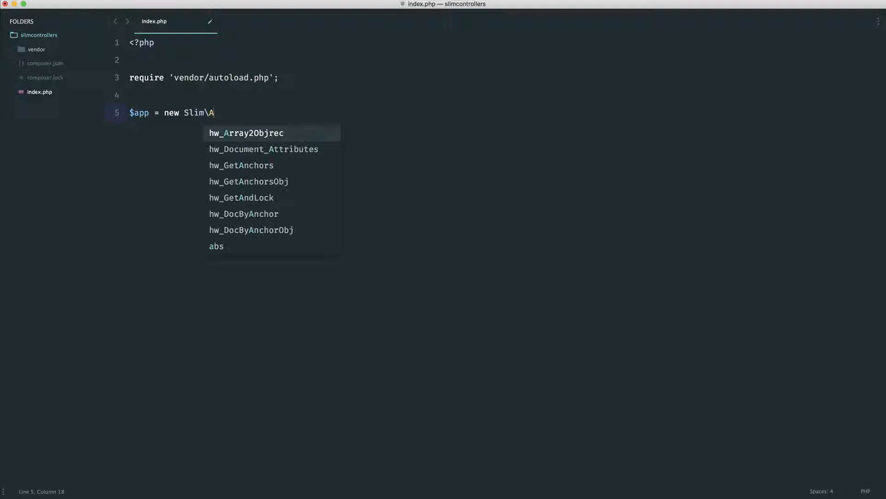
{"action": "type", "text": "pp();"}
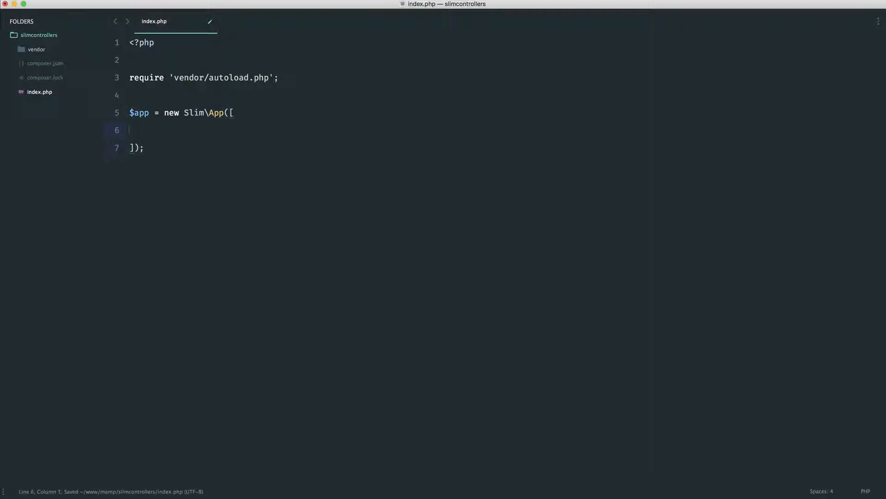
- Add a 'settings' array with 'displayErrorDetails' => true to the App
{"action": "type", "text": "'settings' => ["}
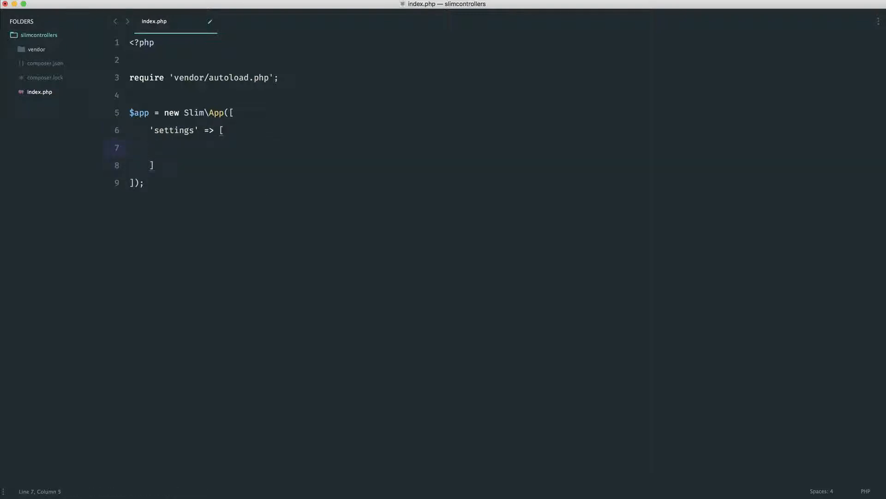
{"action": "type", "text": "''"}
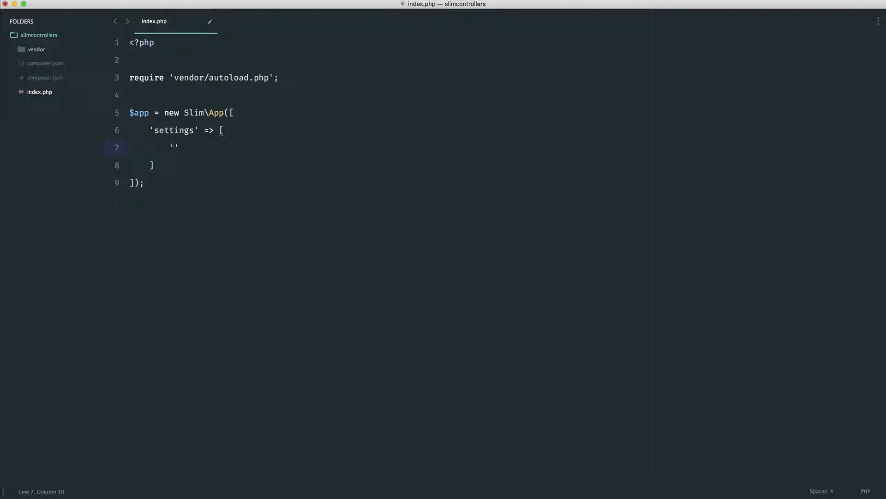
{"action": "type", "text": "display"}
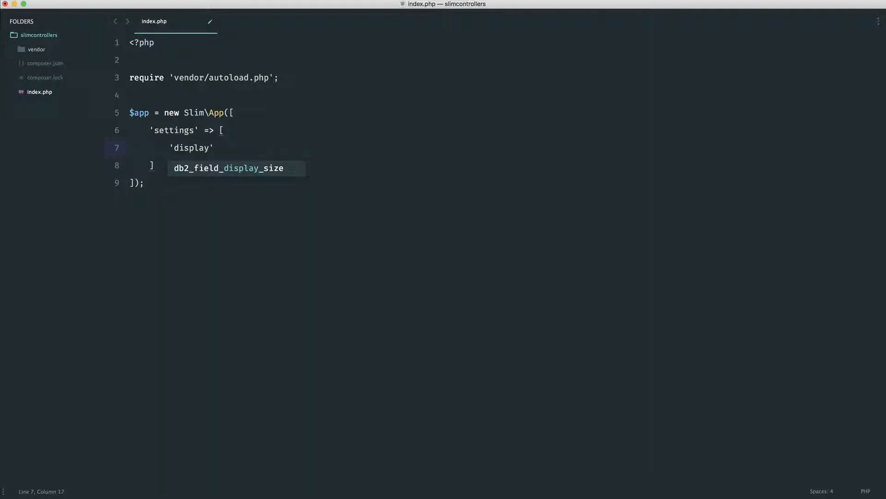
{"action": "type", "text": "ErrorD"}
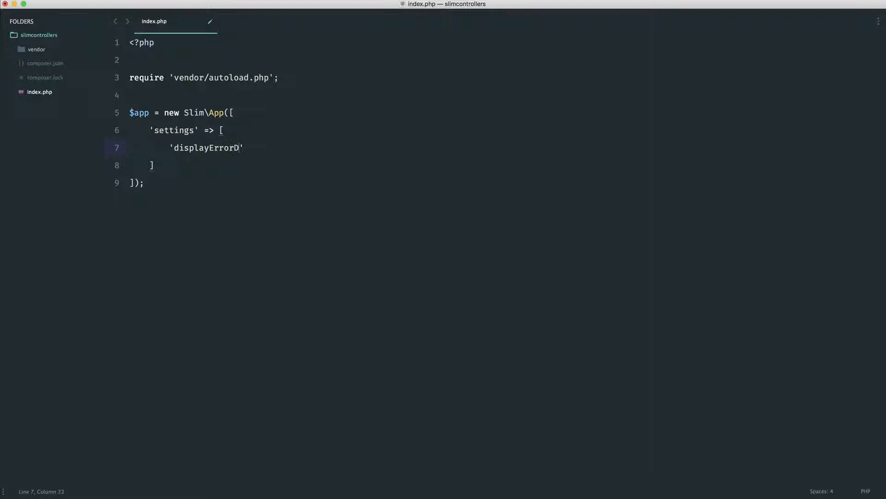
{"action": "type", "text": "etails' =>"}
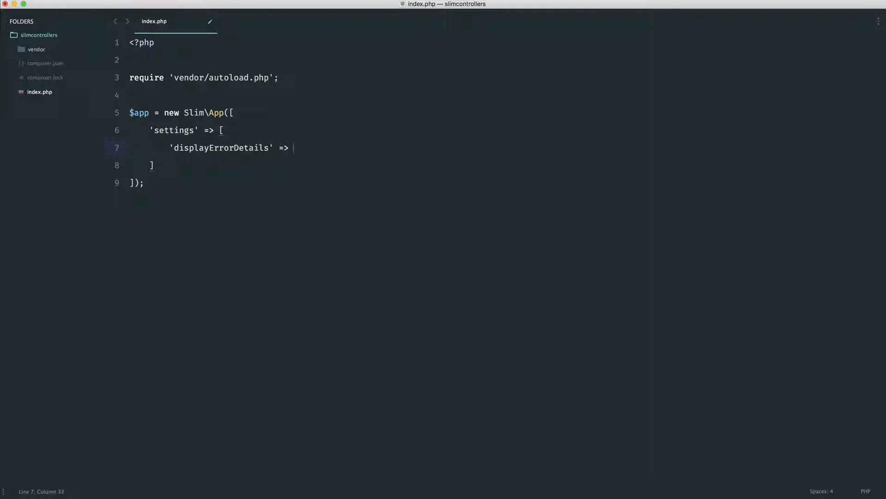
{"action": "type", "text": "true,"}
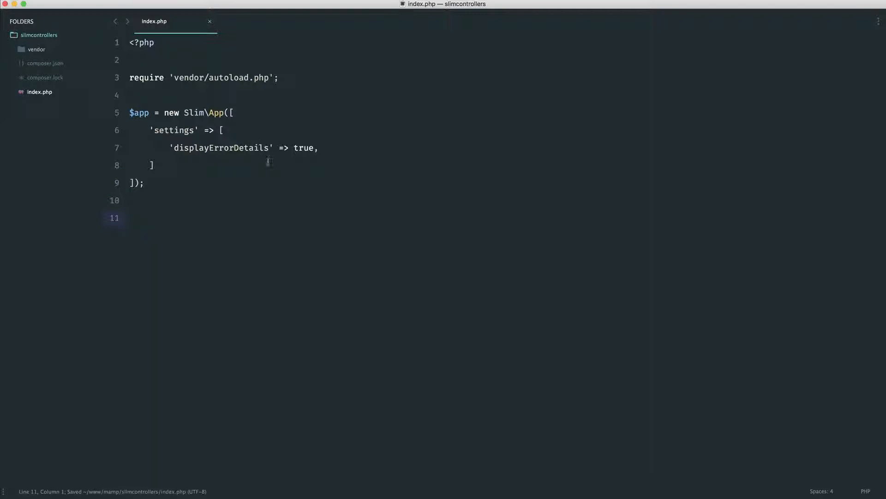
- Add $app->run(); as the last line, with blank lines above it
{"action": "type", "text": "$app->"}
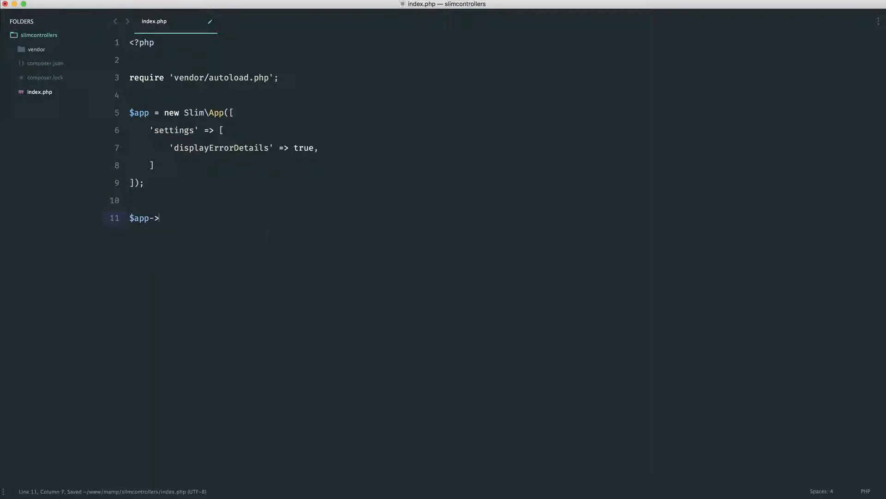
{"action": "type", "text": "run();"}
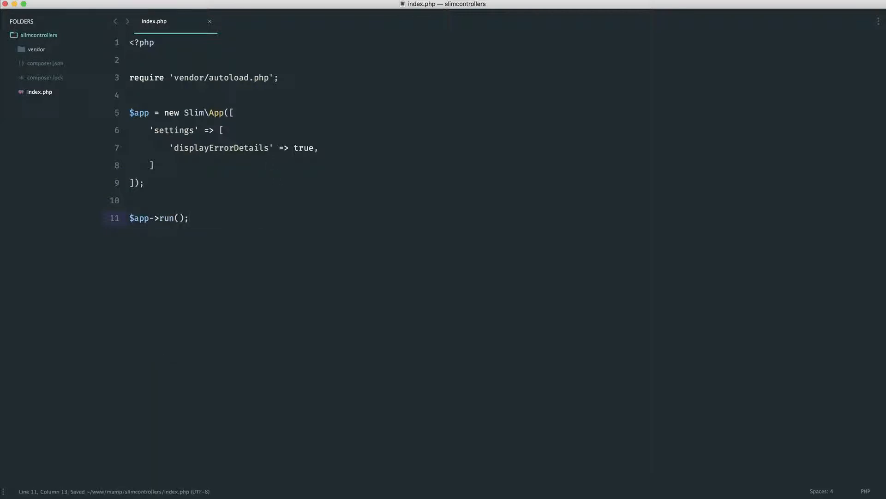
{"action": "key", "text": "enter"}
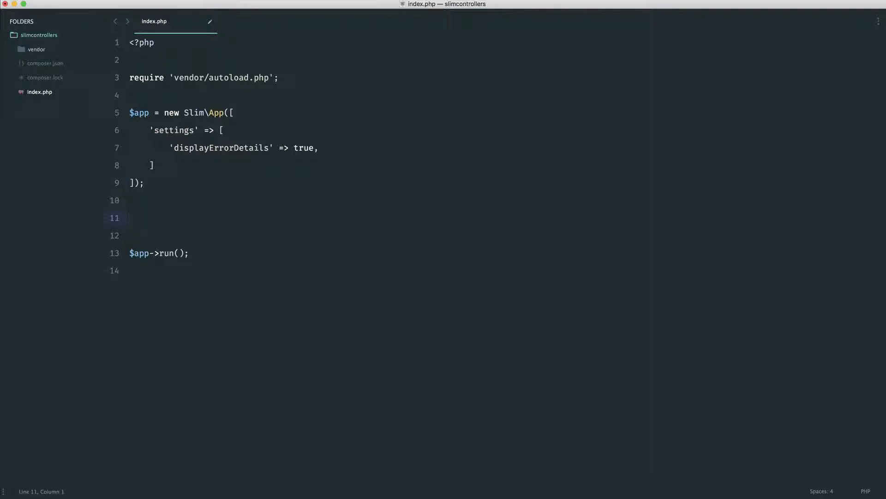
- Add a $app->get route returning 'Home', with its path changed to '/home'
{"action": "type", "text": "$app->"}
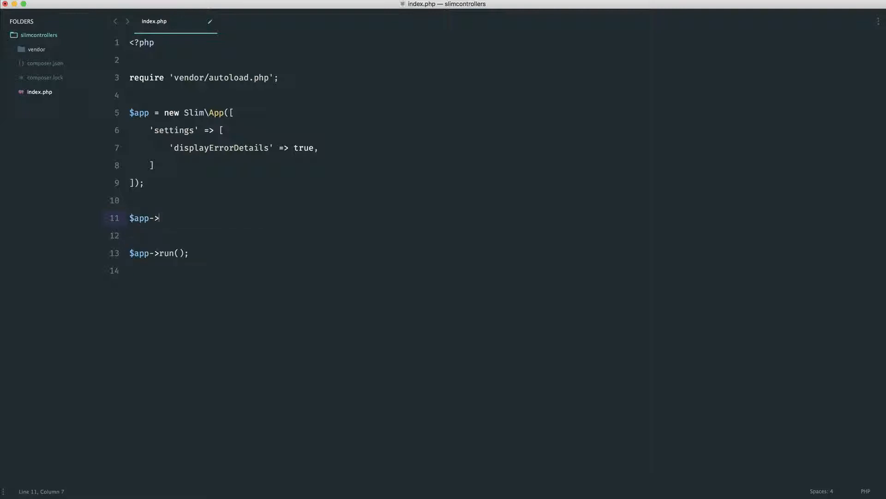
{"action": "type", "text": "get('');"}
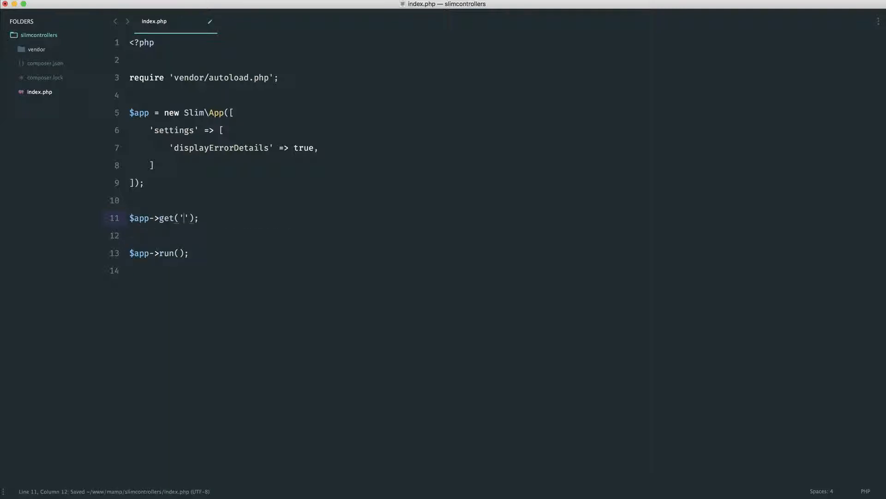
{"action": "type", "text": "/', function ("}
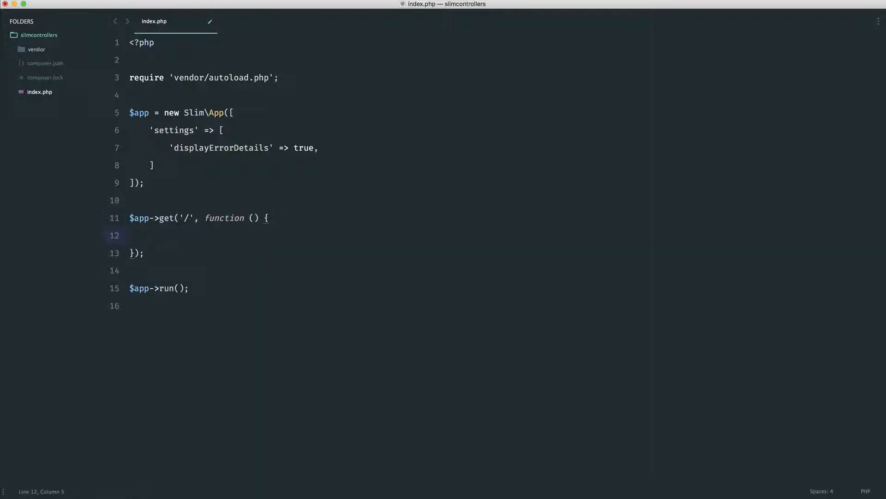
{"action": "type", "text": "return '';"}
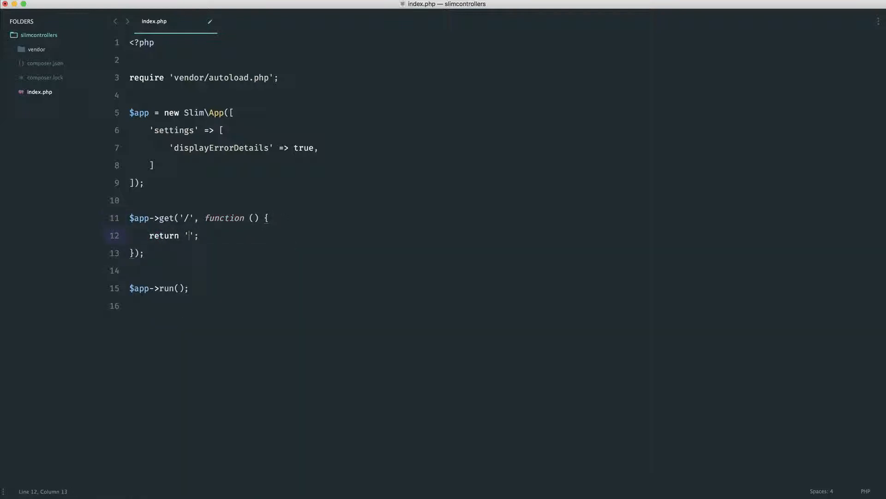
{"action": "type", "text": "Home"}
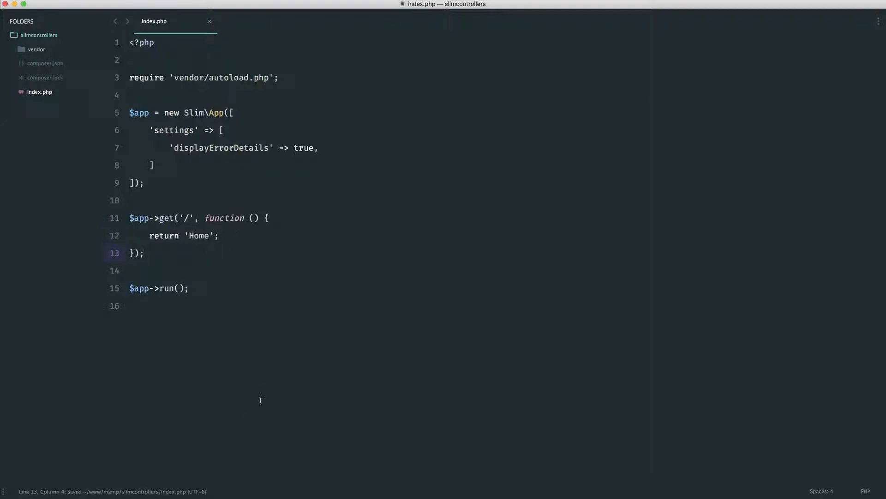
{"action": "left_click", "coordinate": [188, 217]}
{"action": "type", "text": "home"}
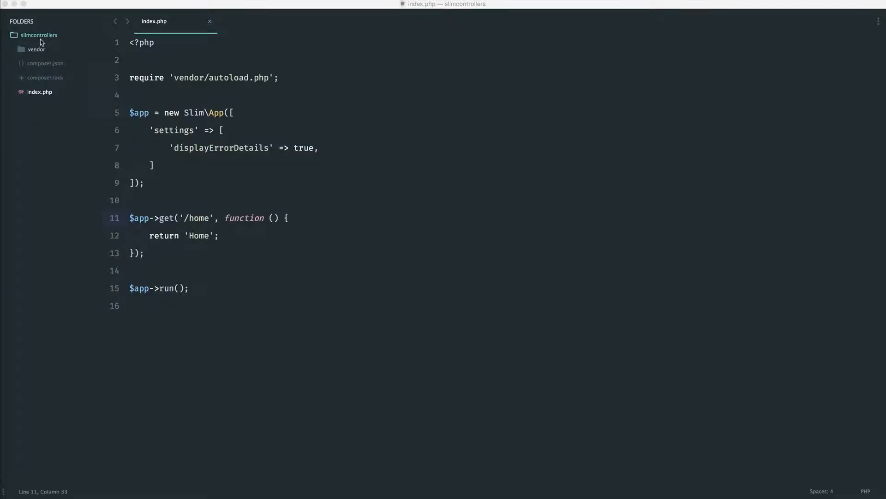
- Create and save a new .htaccess file with RewriteEngine On rules, then return to index.php
{"action": "key", "text": "cmd+n"}
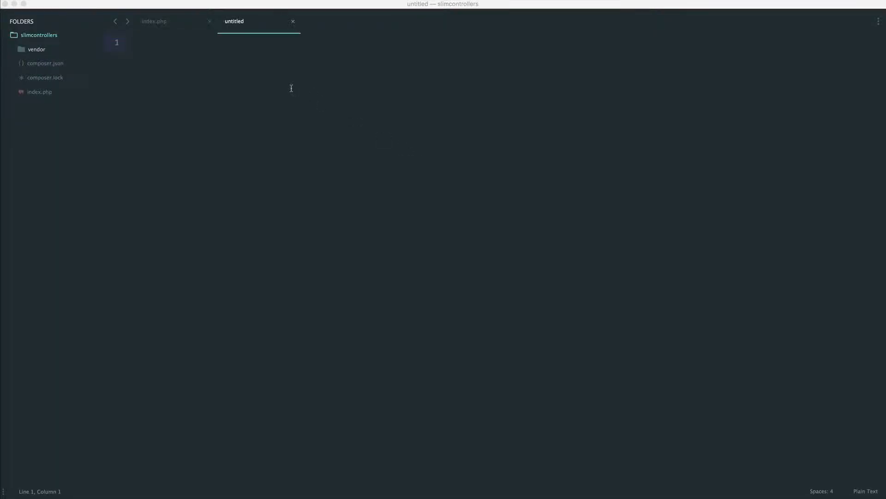
{"action": "type", "text": "RewriteEngine On"}
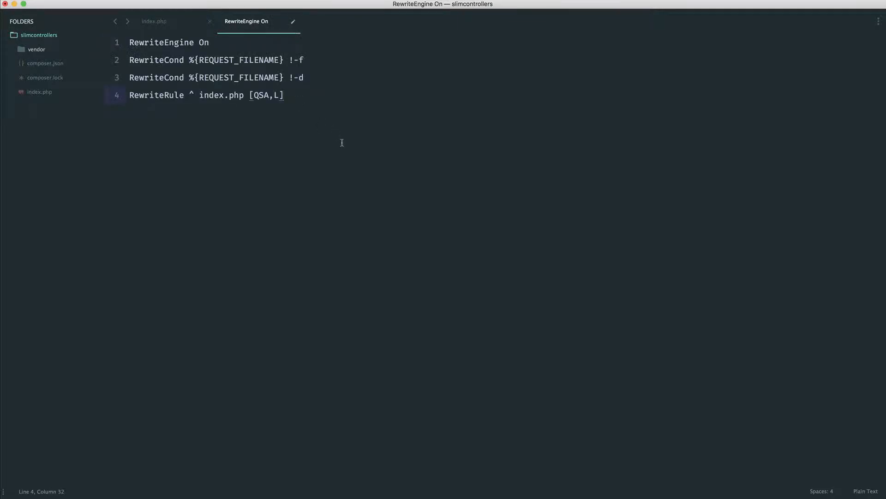
{"action": "key", "text": "cmd+s"}
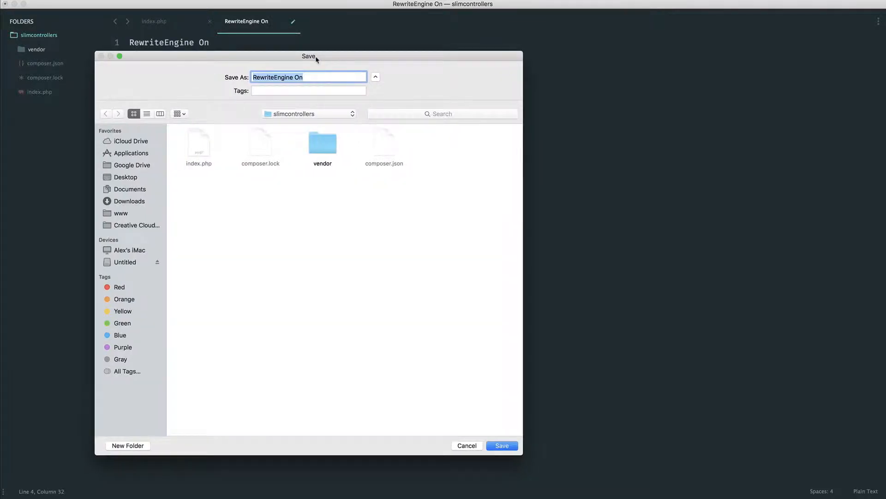
{"action": "type", "text": ".htaccess"}
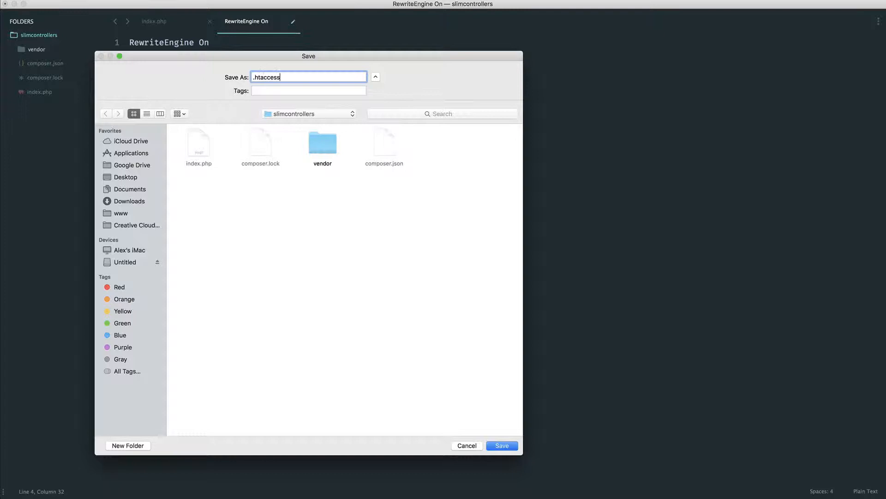
{"action": "left_click", "coordinate": [501, 445]}
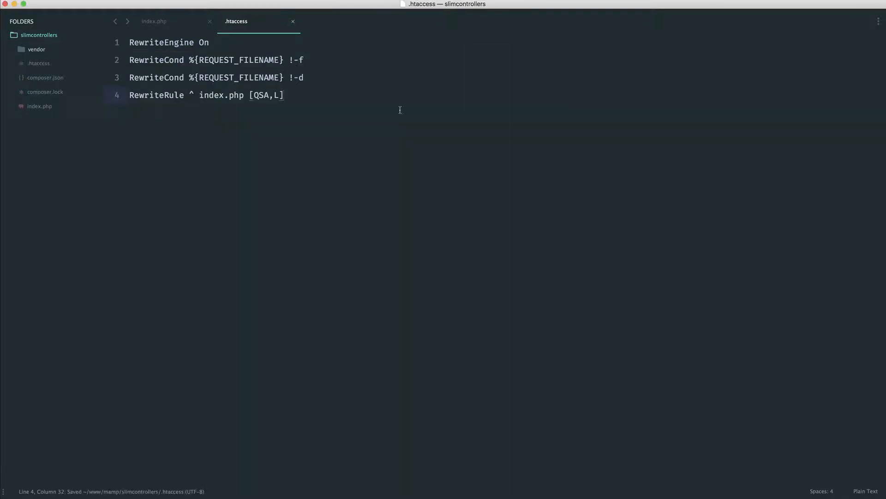
{"action": "key", "text": "enter"}
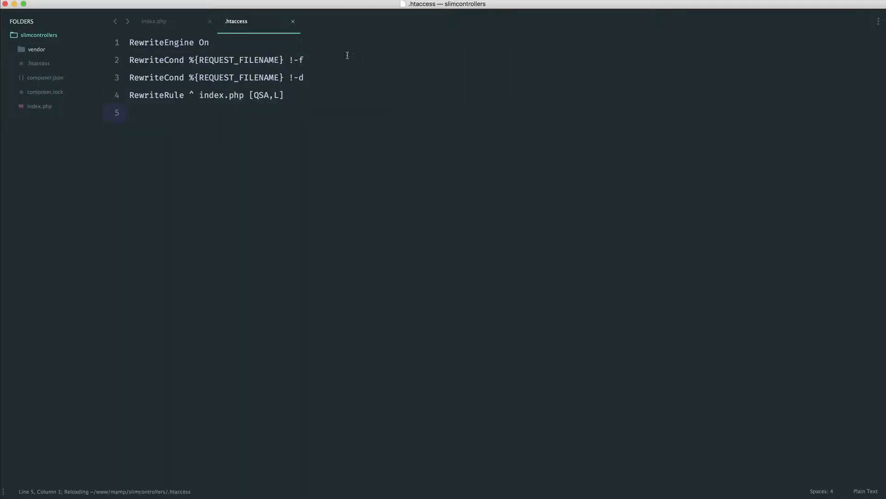
{"action": "left_click", "coordinate": [154, 20]}
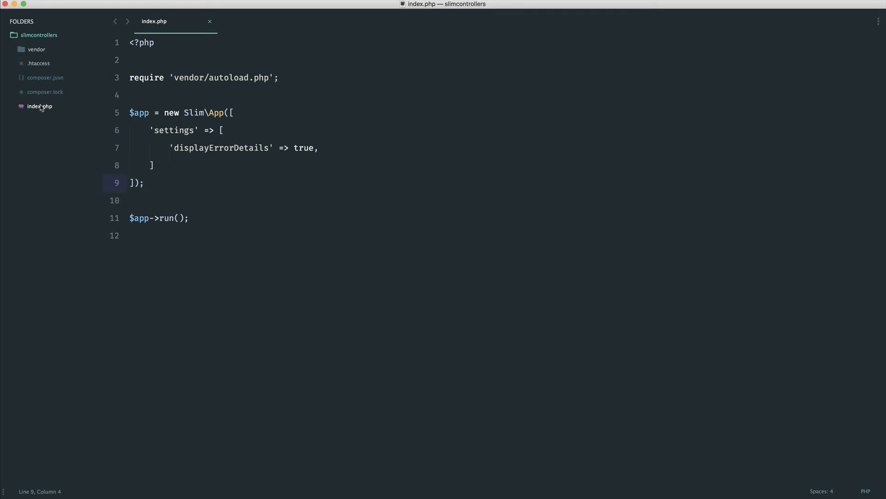
{"action": "mouse_move", "coordinate": [225, 221]}
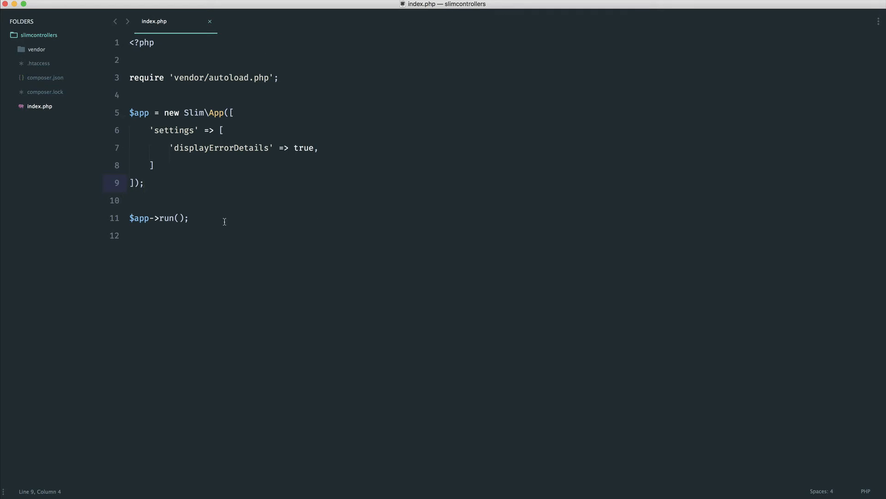